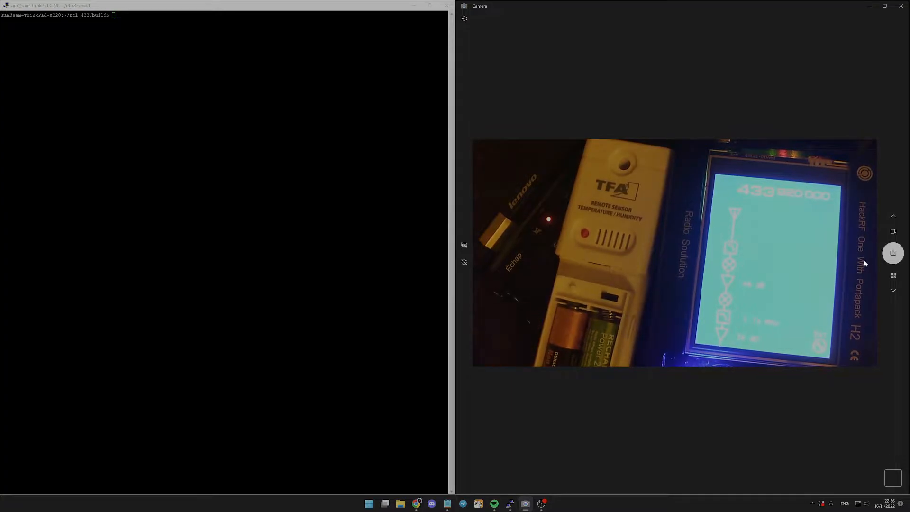
mouse_move(771, 248)
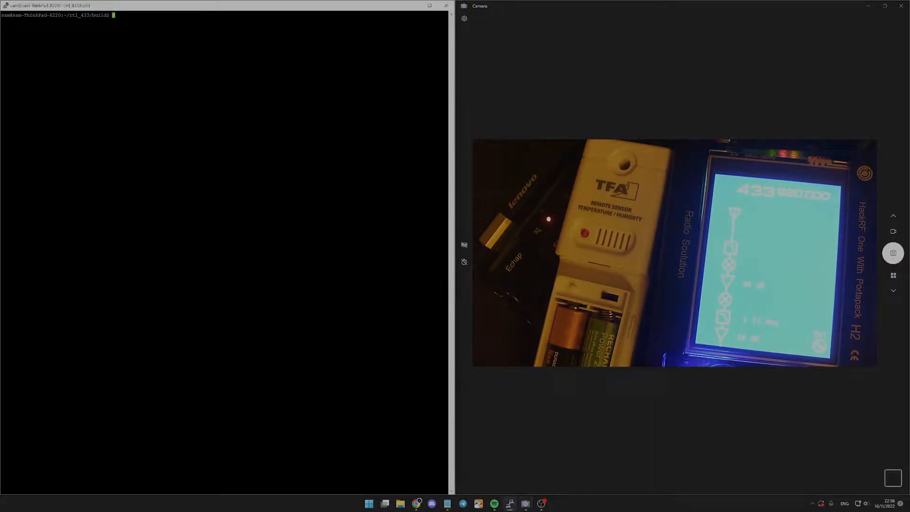
Scroll through the rtl_433 repository page, then run 'rtl_433 --help' to list all options
click(415, 503)
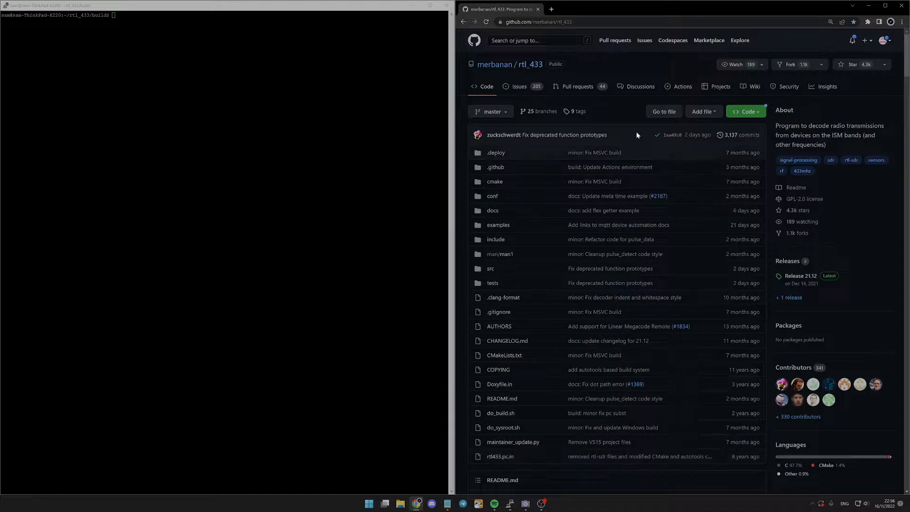
mouse_move(543, 71)
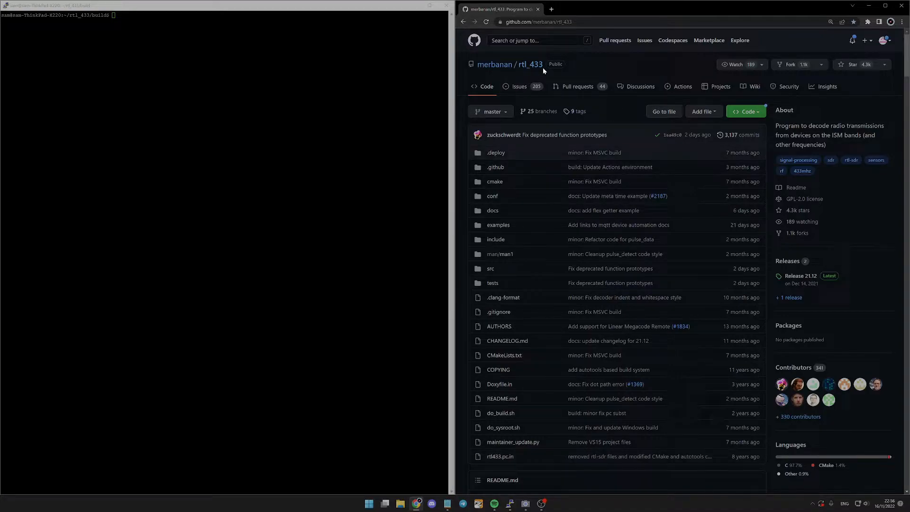
mouse_move(534, 73)
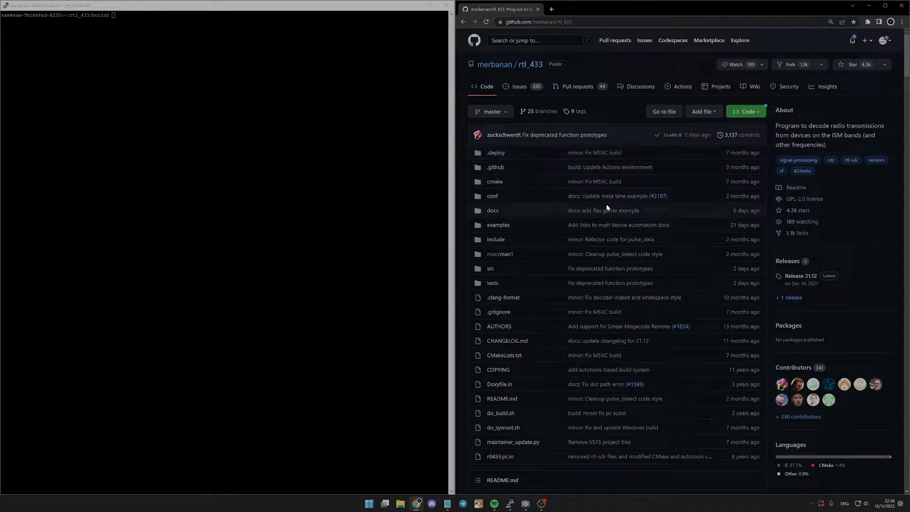
scroll(down, 3)
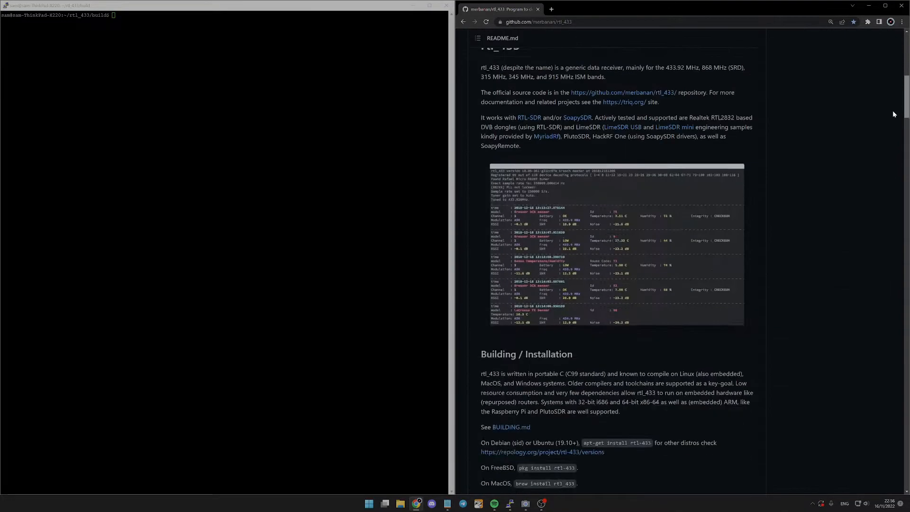
scroll(down, 3)
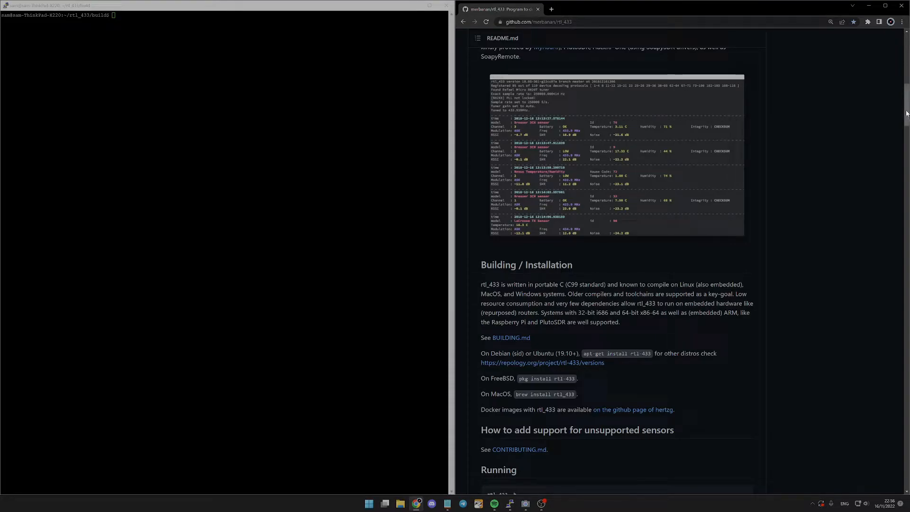
scroll(down, 3)
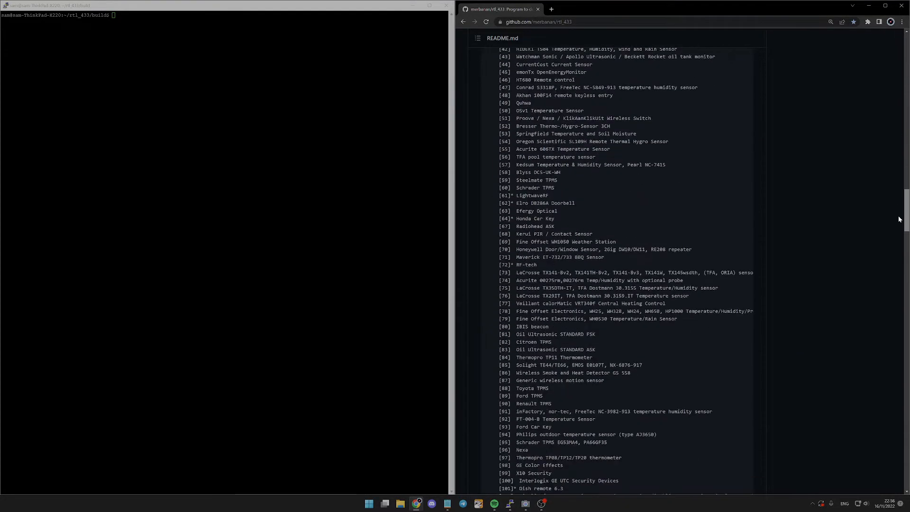
scroll(up, 3)
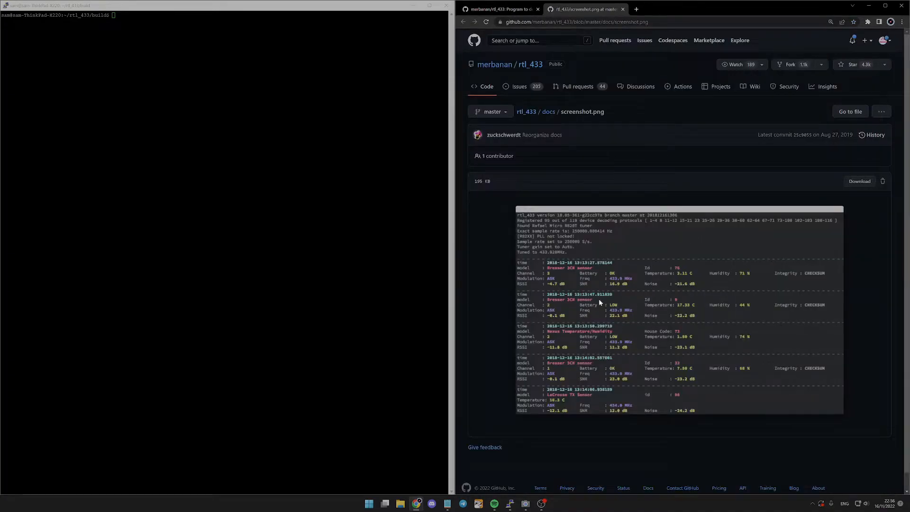
mouse_move(632, 287)
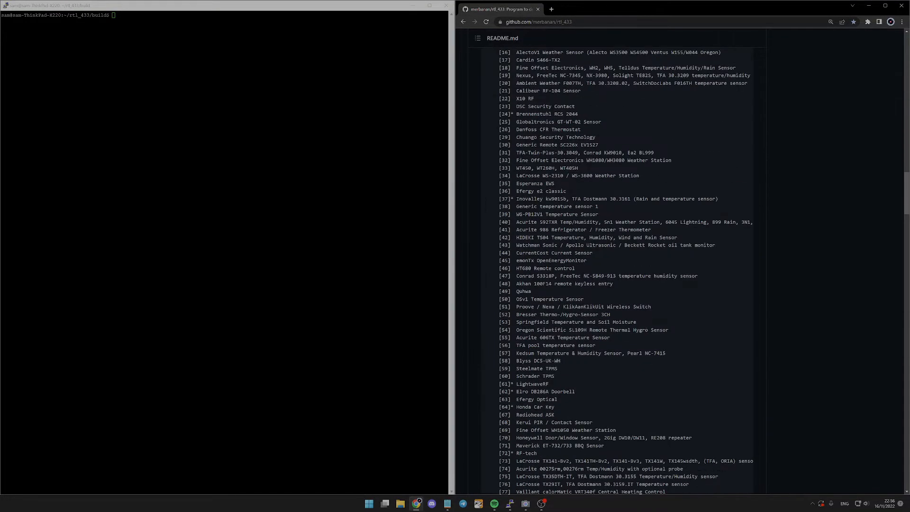
scroll(down, 3)
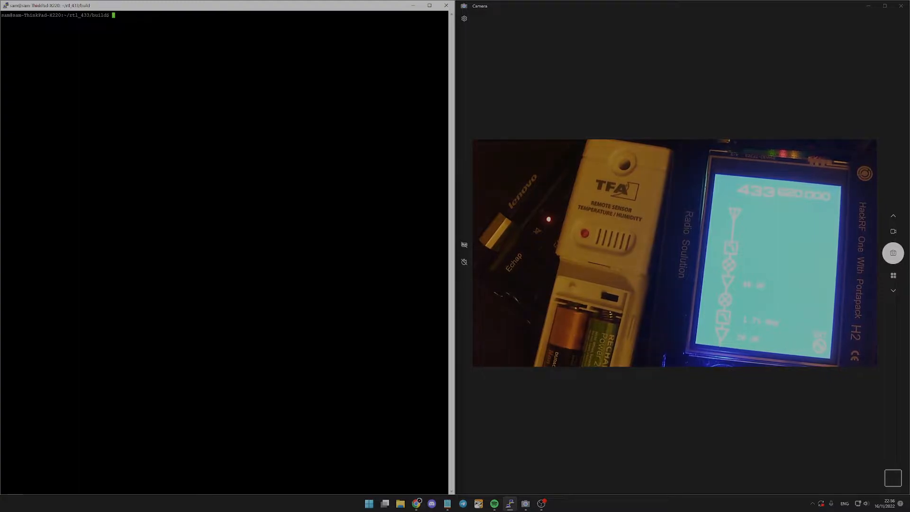
text(rtl_433 --help)
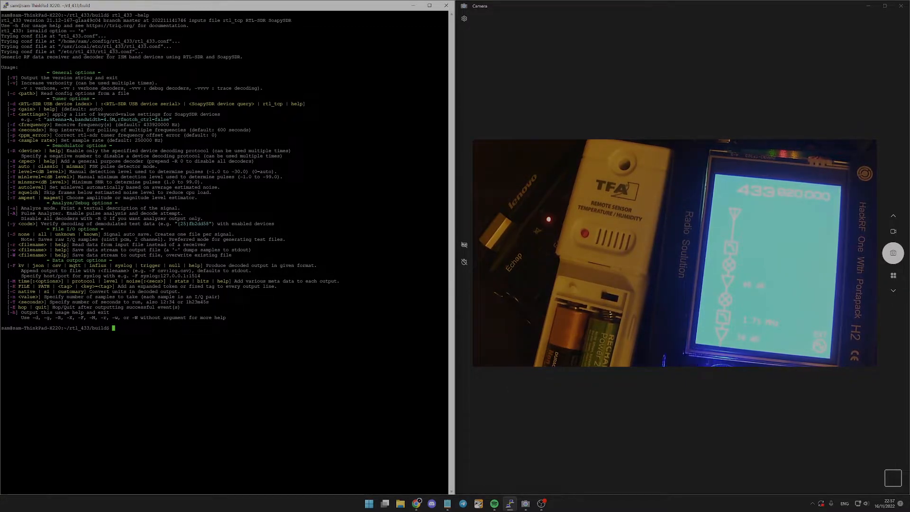
text(rtl_433 -d driver=hackrf -g LNA=40,AMP=14,VGA=30 -s 1000k)
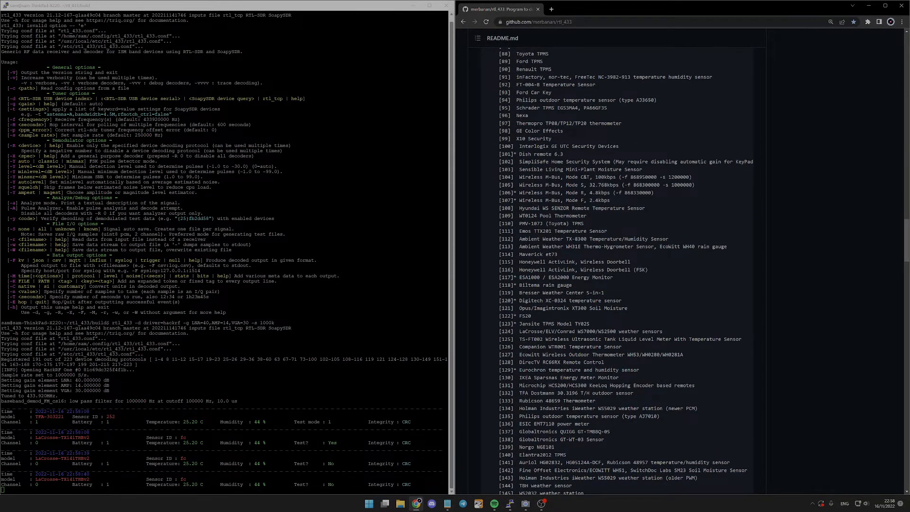
Search the README for 'lacross' and scroll to the highlighted LaCrosse protocol entries
key(ctrl+f)
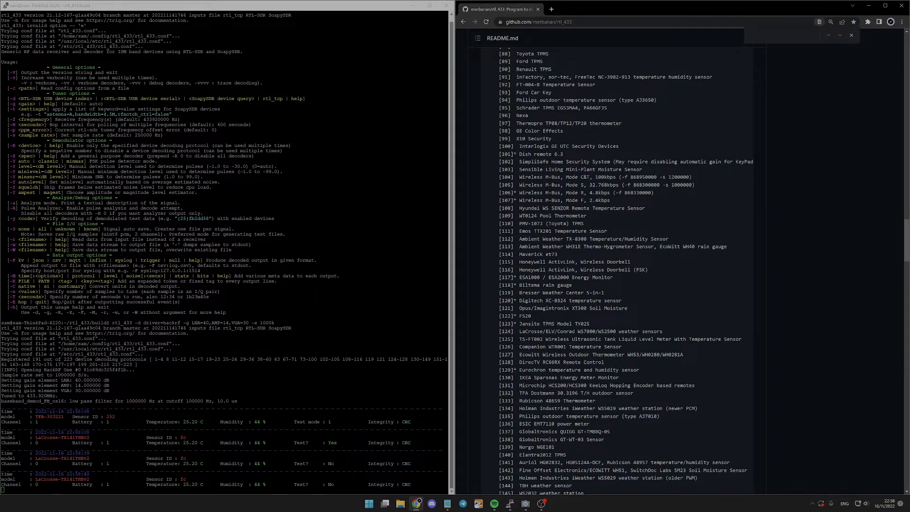
text(lacross)
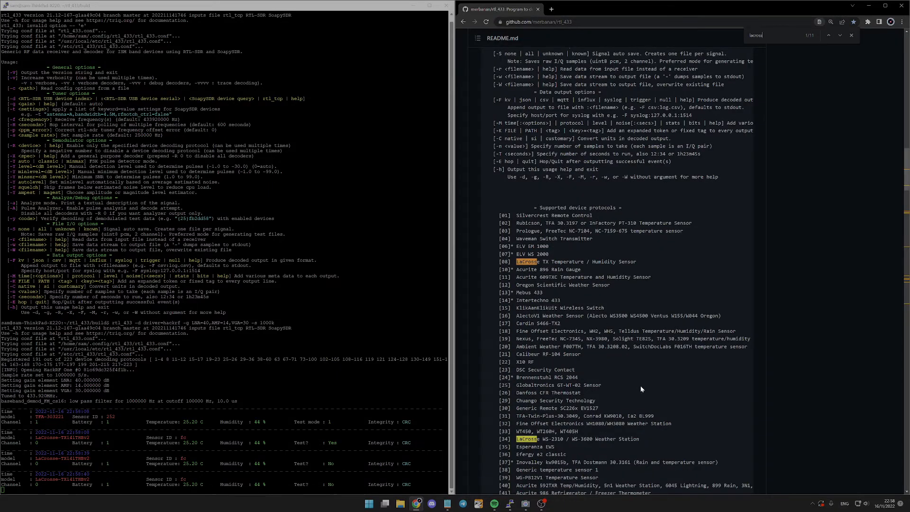
scroll(down, 3)
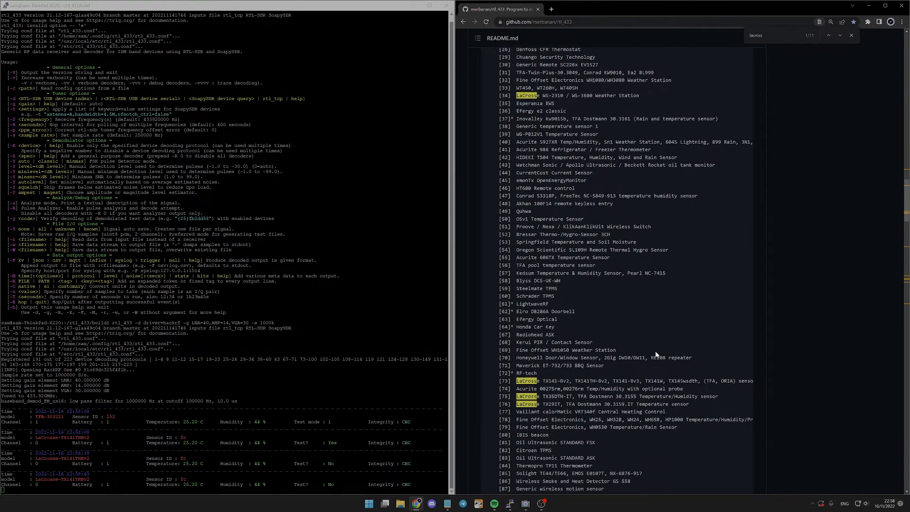
scroll(down, 3)
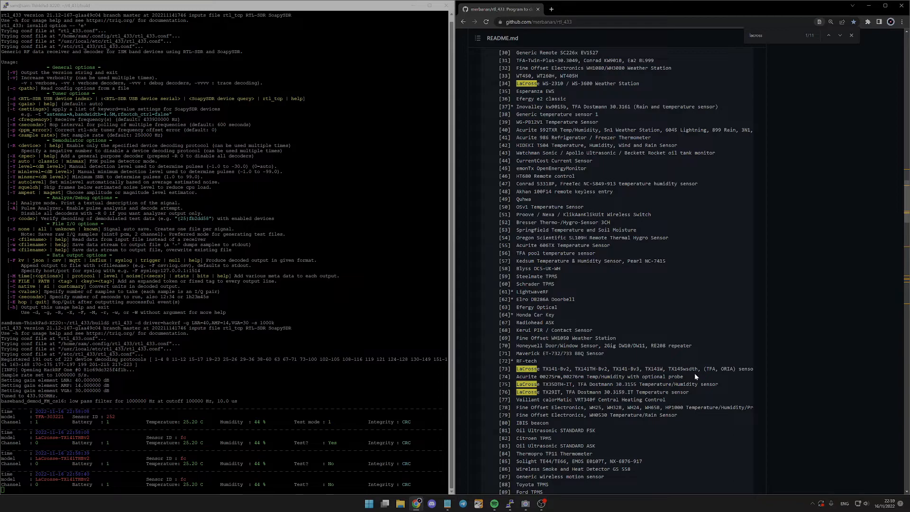
mouse_move(703, 379)
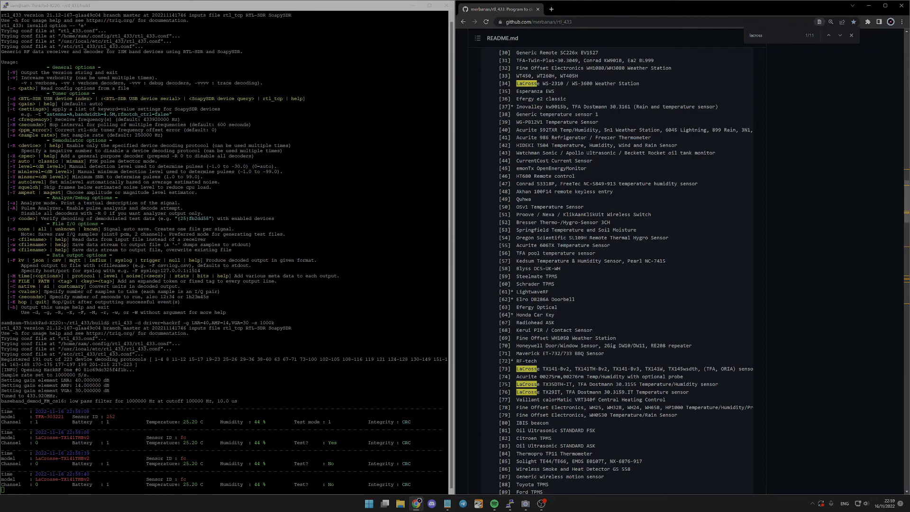
mouse_move(485, 508)
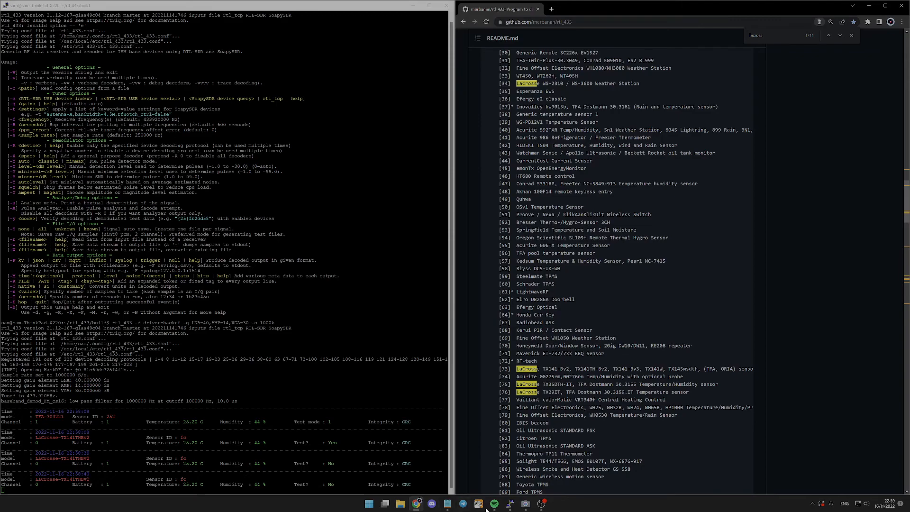